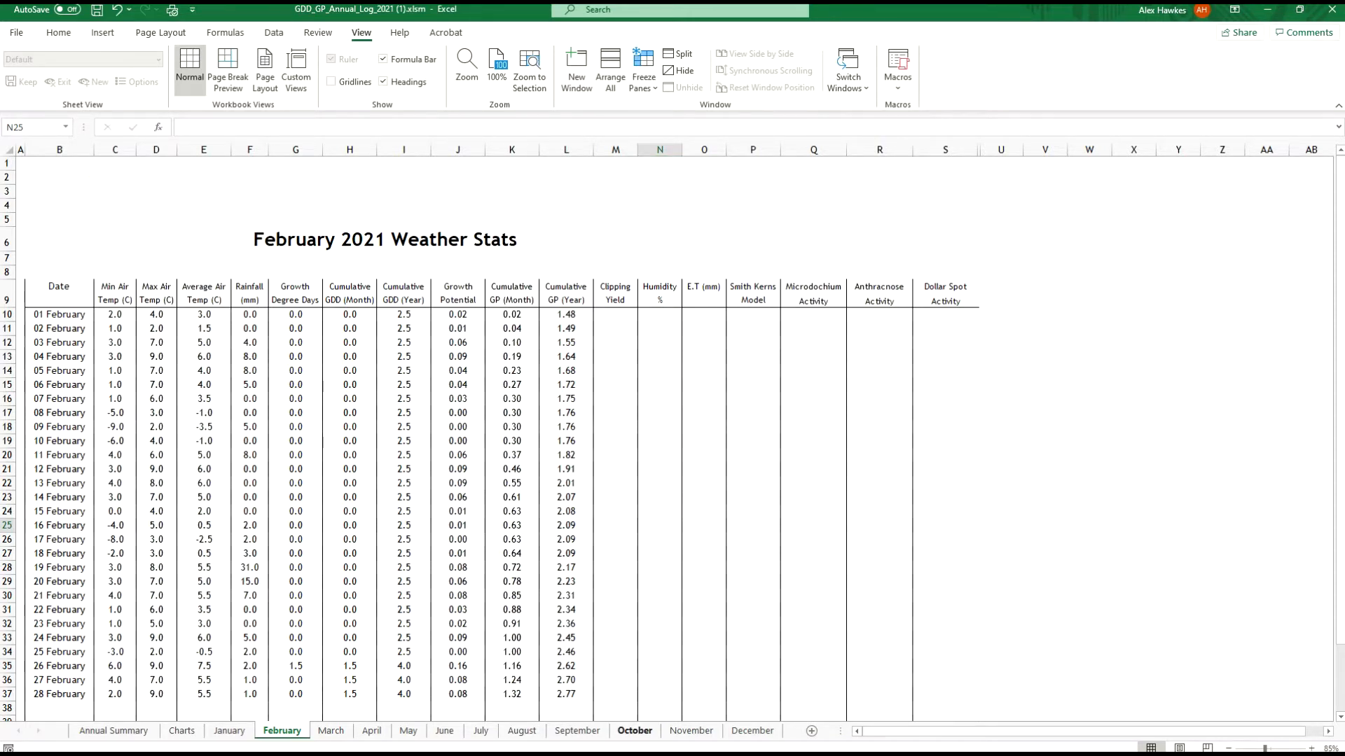
- On the October sheet, enter min/max air temperatures and rainfall for 06 and 07 October
{"action": "left_click", "coordinate": [634, 731]}
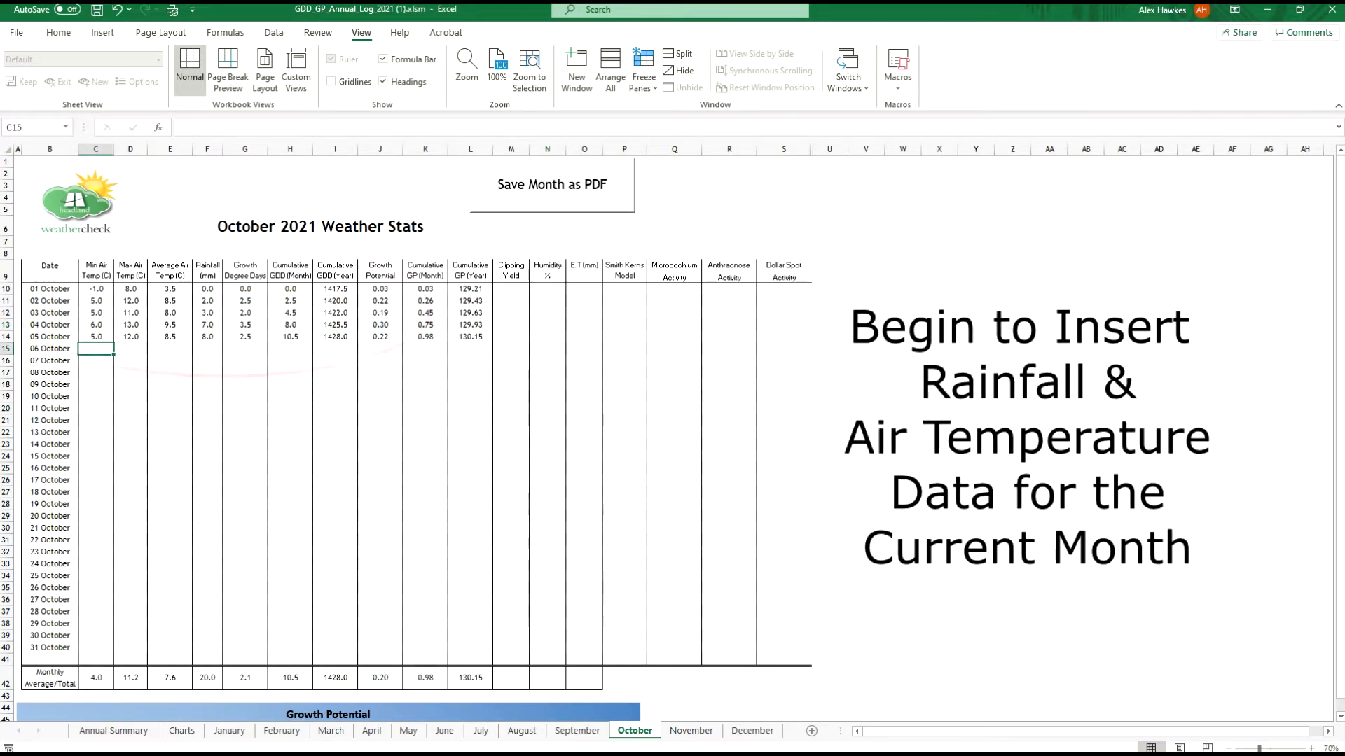
{"action": "type", "text": "8.0"}
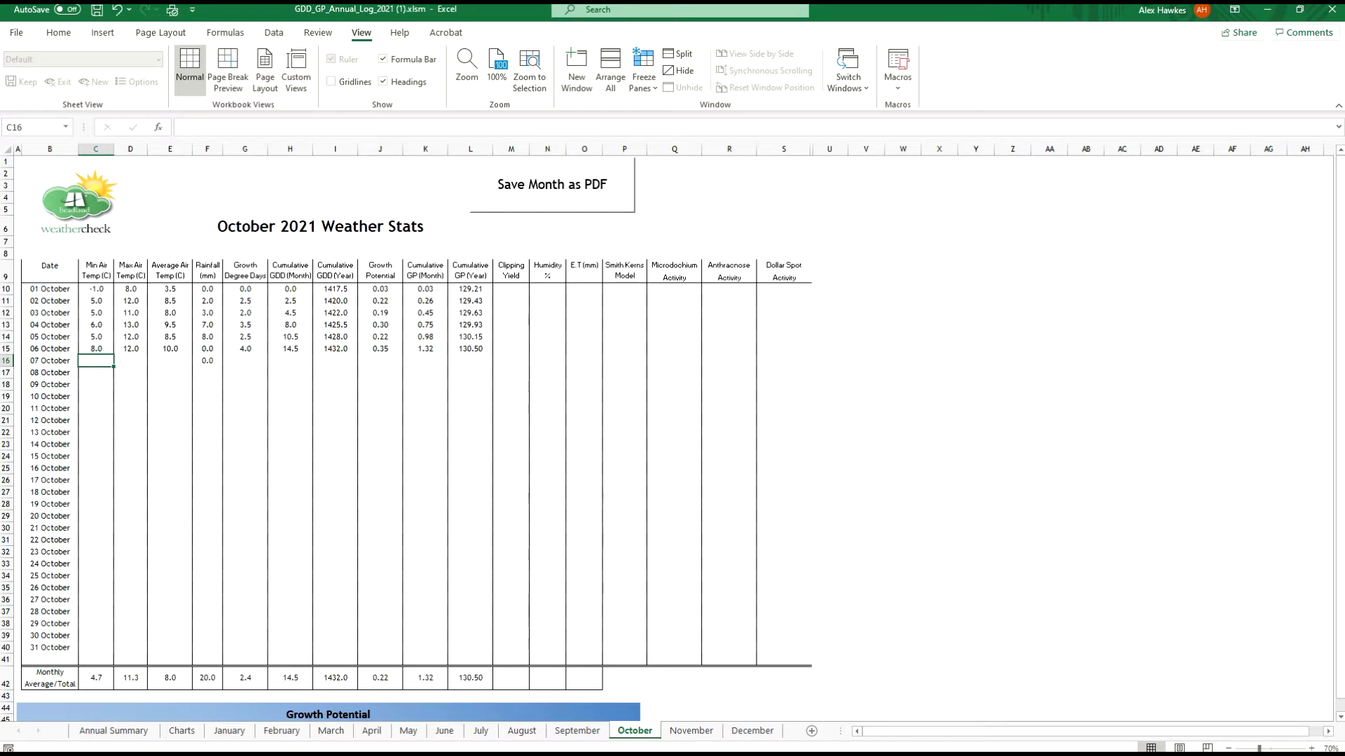
{"action": "type", "text": "7.0"}
{"action": "left_click", "coordinate": [130, 361]}
{"action": "type", "text": "11"}
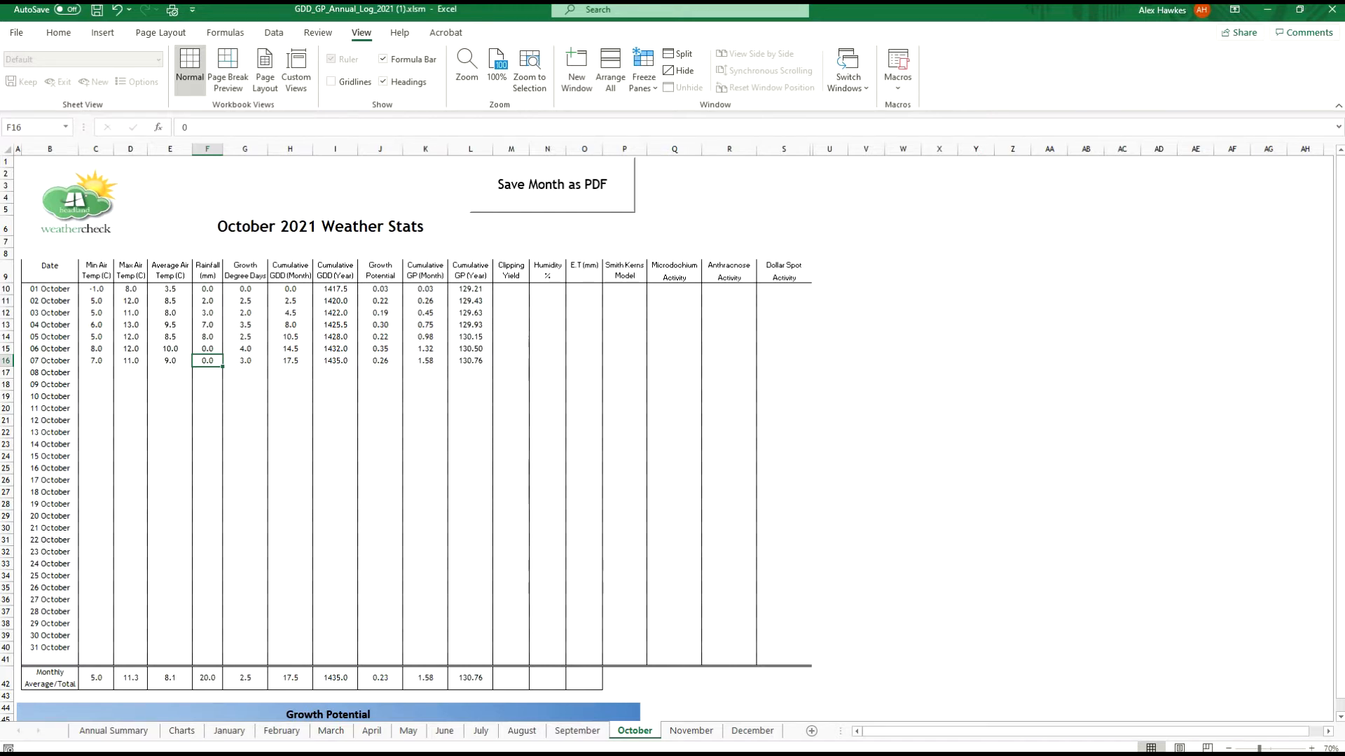
{"action": "scroll", "scroll_direction": "down", "scroll_amount": 3}
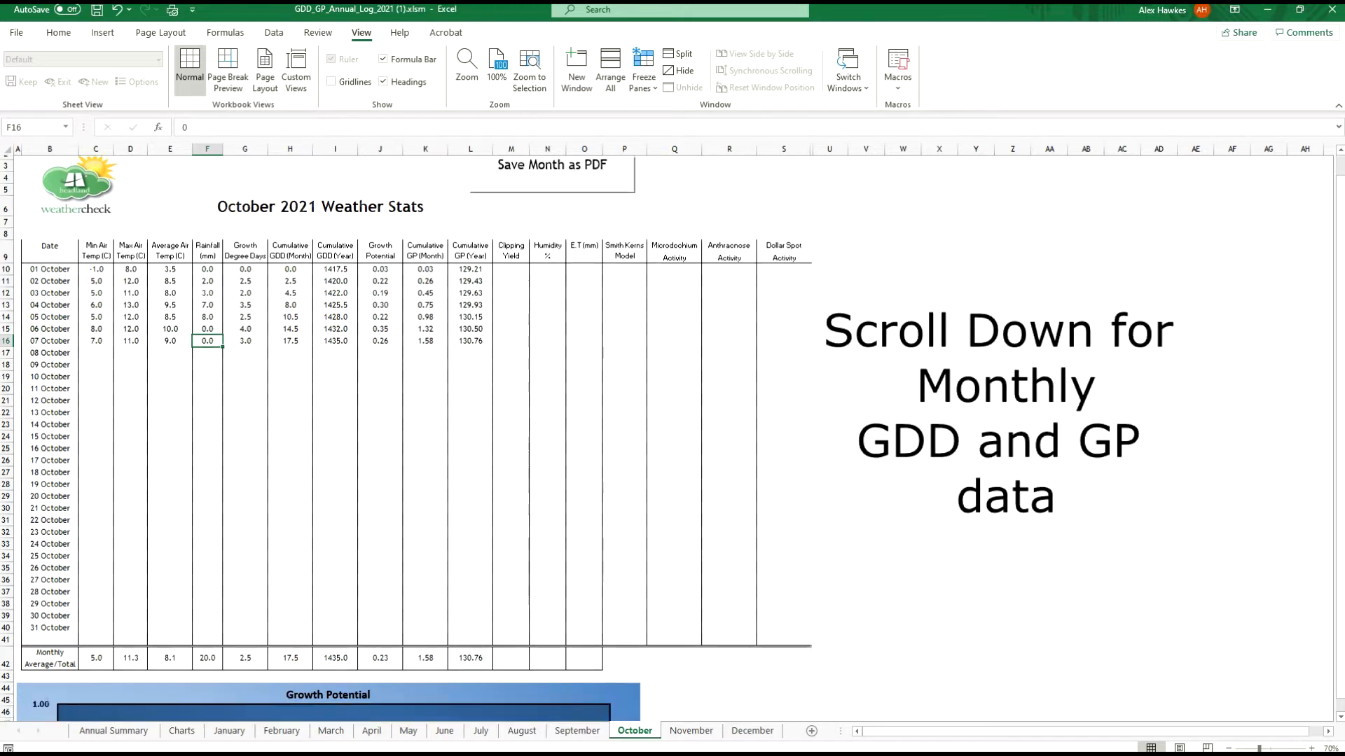
{"action": "scroll", "scroll_direction": "down", "scroll_amount": 3}
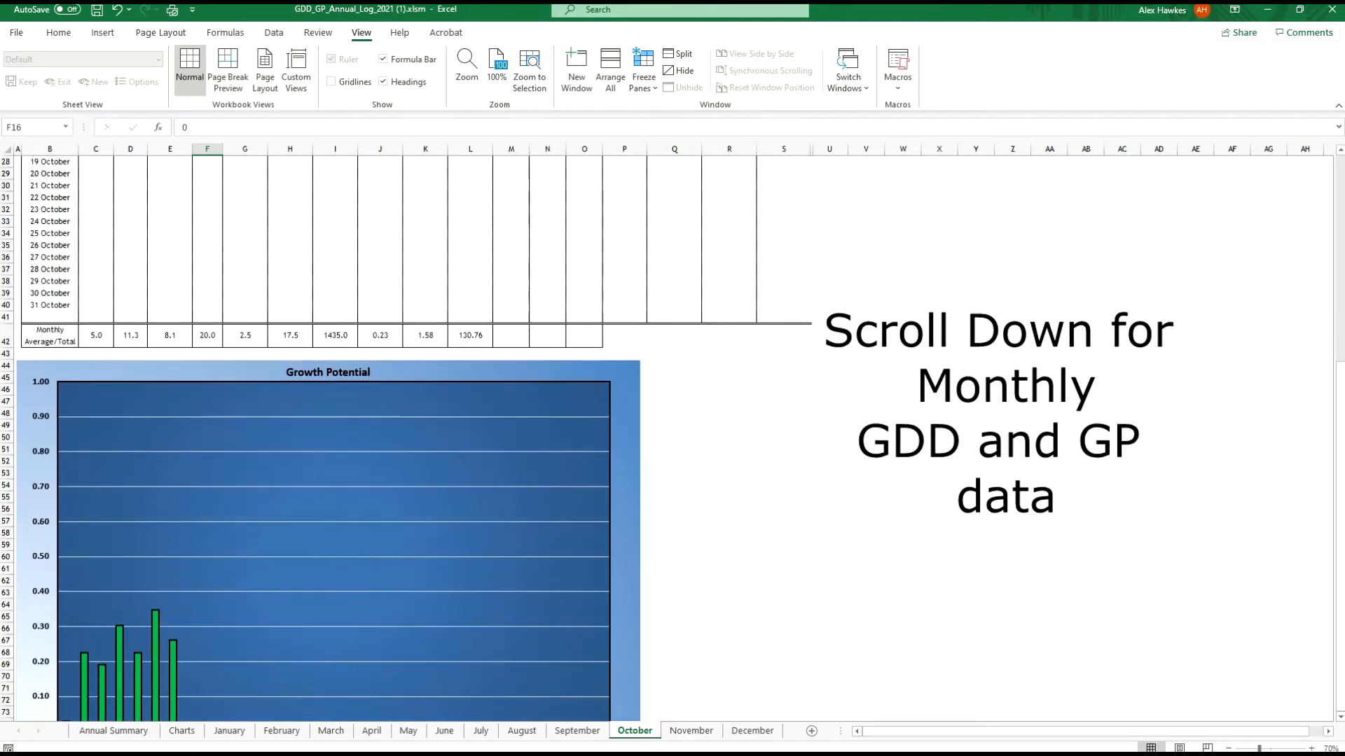
{"action": "scroll", "scroll_direction": "down", "scroll_amount": 3}
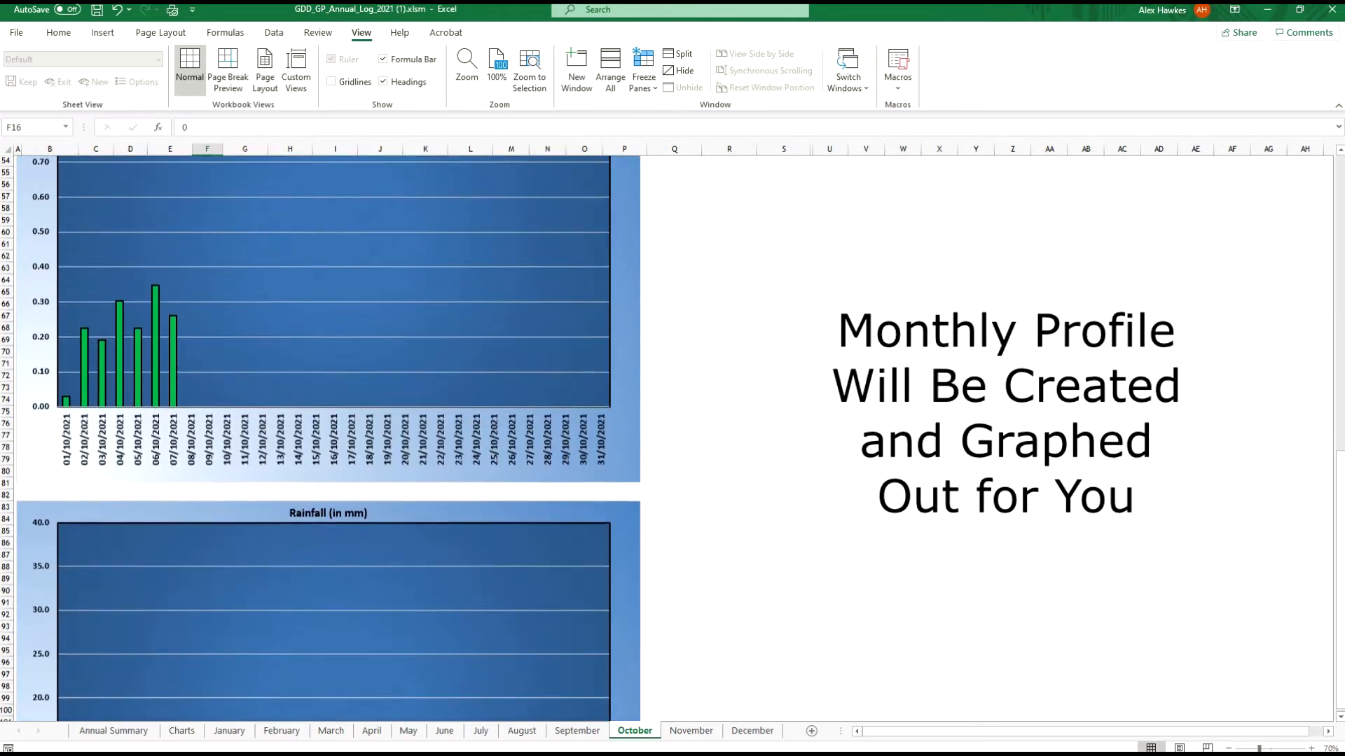
{"action": "scroll", "scroll_direction": "down", "scroll_amount": 3}
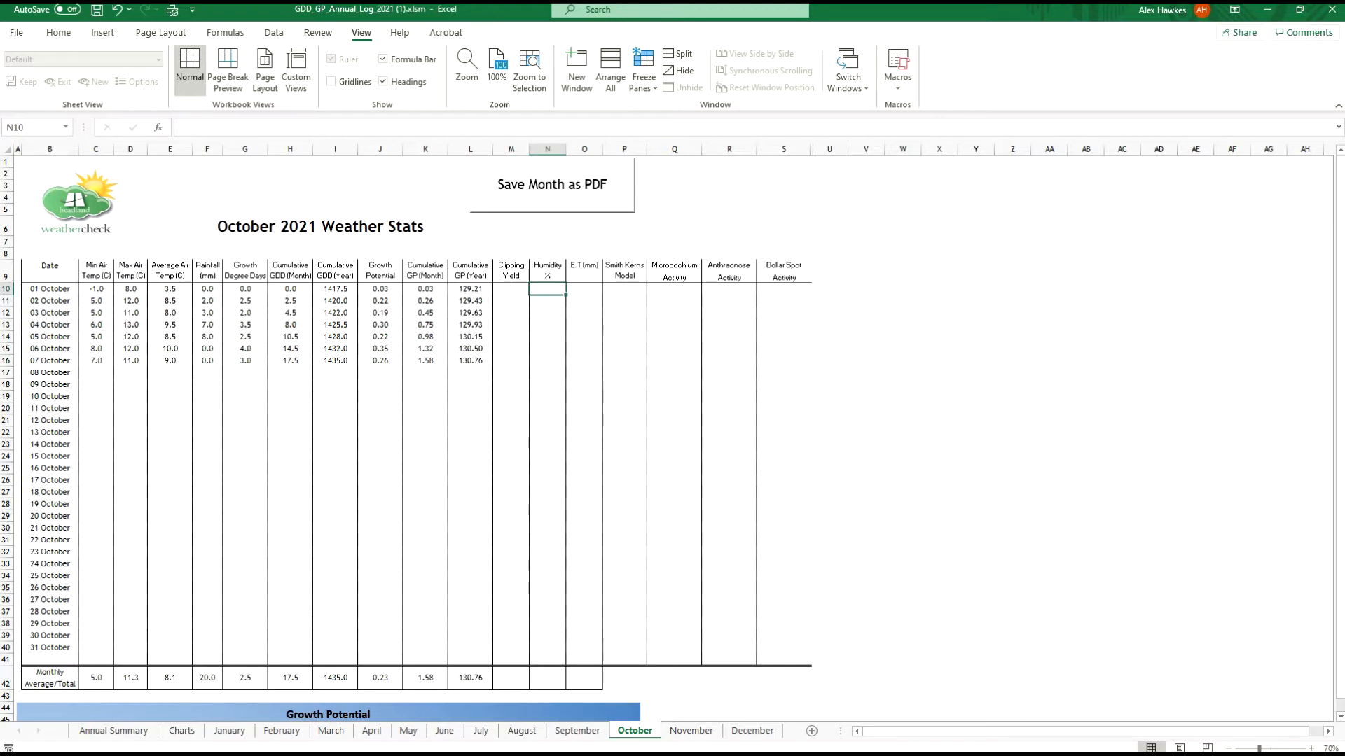
- Finish the October humidity entries with 98%, then switch to the June sheet
{"action": "type", "text": "98"}
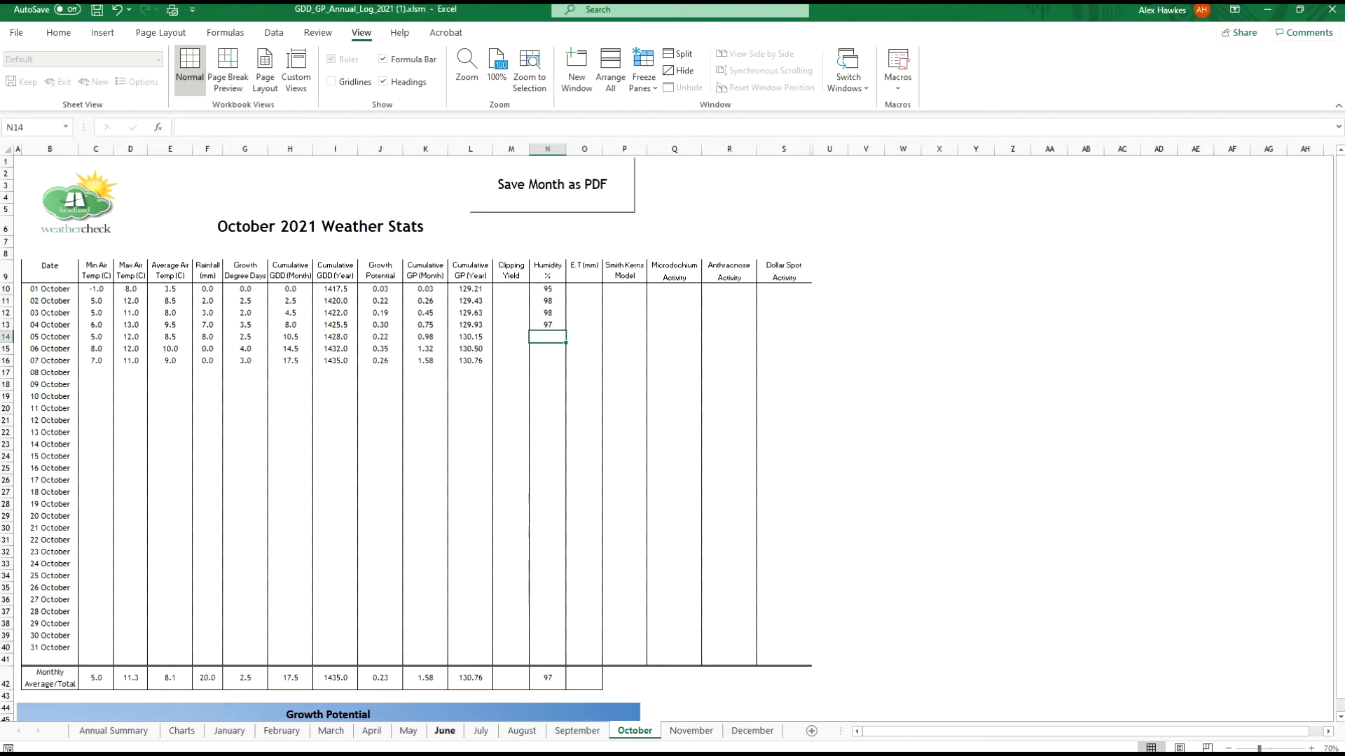
{"action": "left_click", "coordinate": [444, 730]}
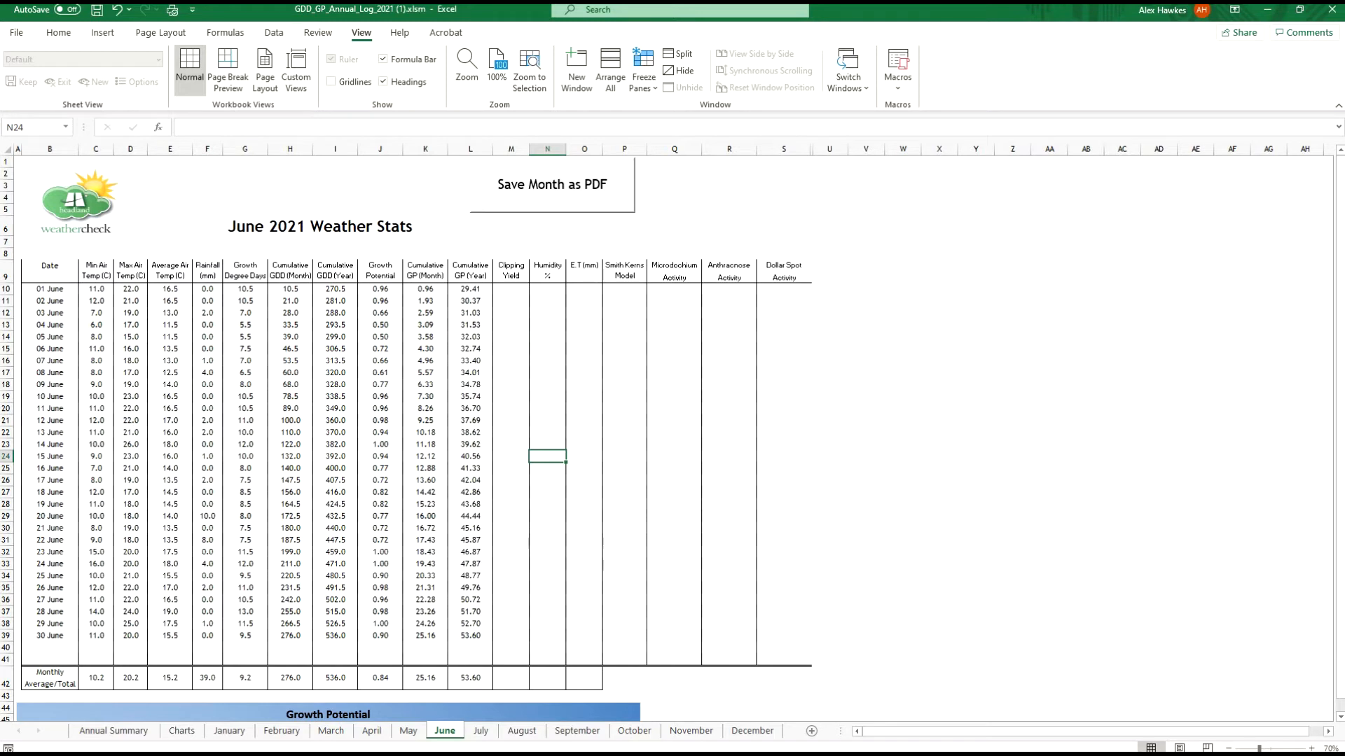
- Enter June humidity from N10 down: 95, 96, 92, 85 and 92%
{"action": "left_click", "coordinate": [546, 290]}
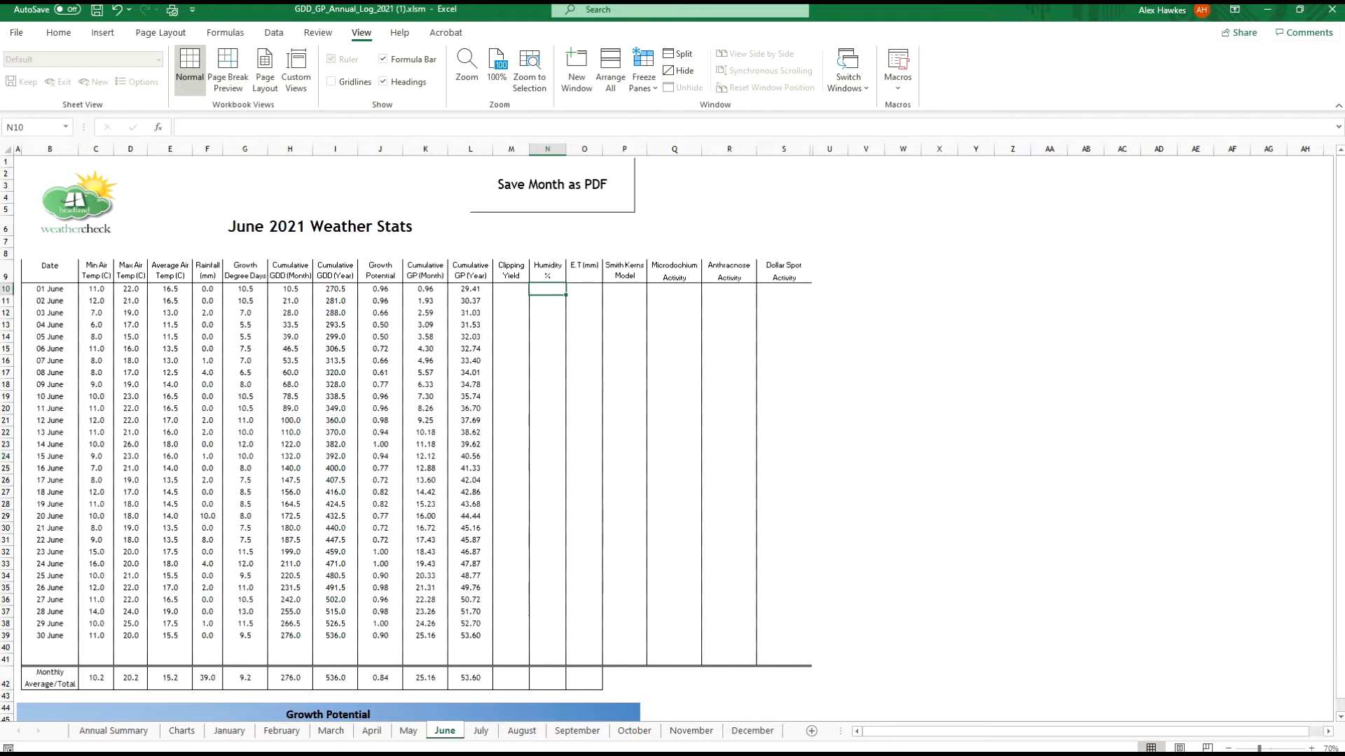
{"action": "type", "text": "95"}
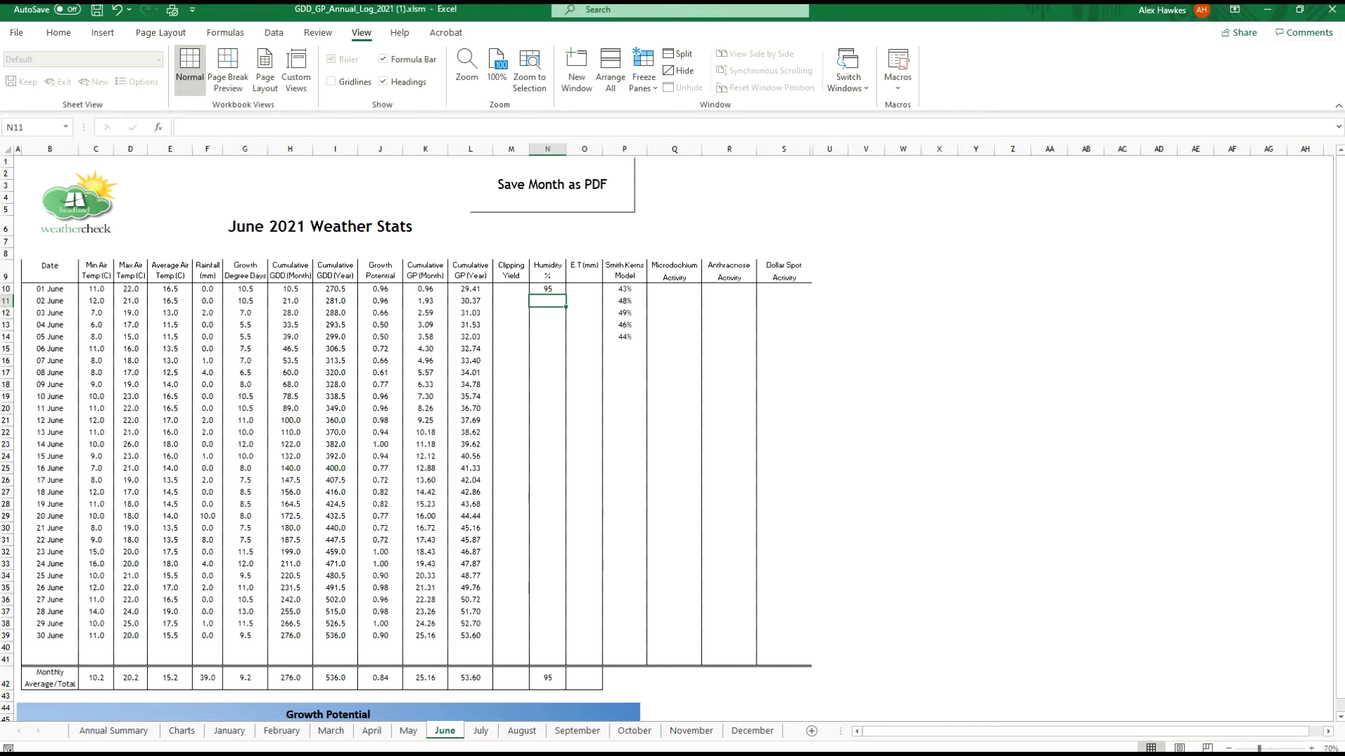
{"action": "type", "text": "96"}
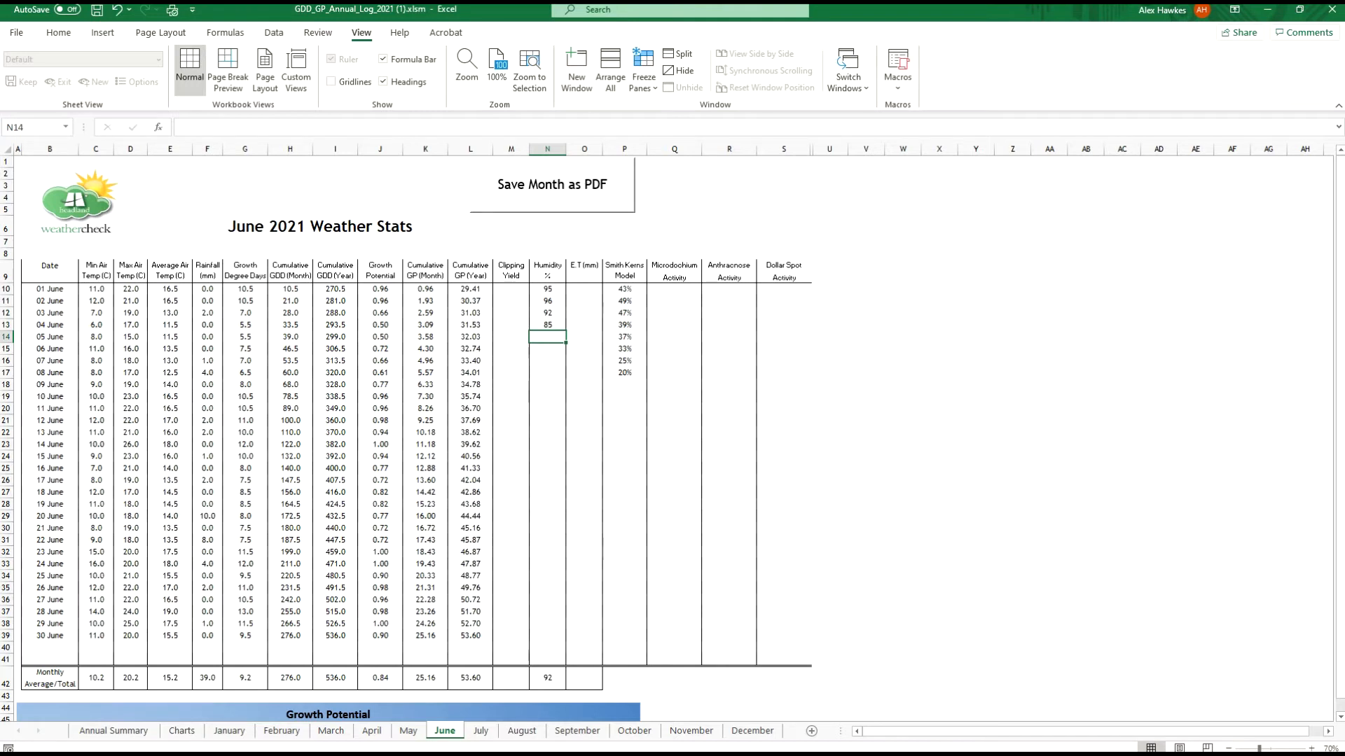
{"action": "type", "text": "92"}
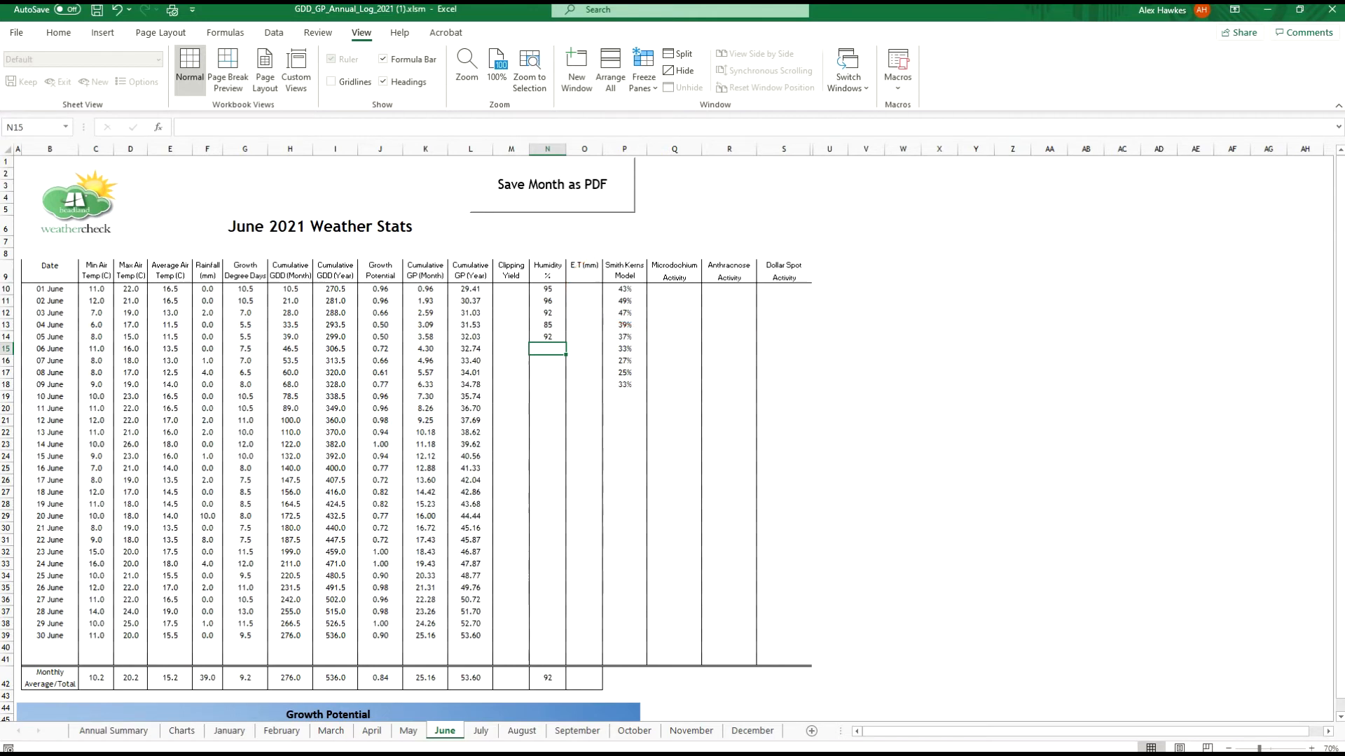
- Review the January–October 2021 Annual Summary totals, then view the Charts sheet
{"action": "left_click", "coordinate": [112, 730]}
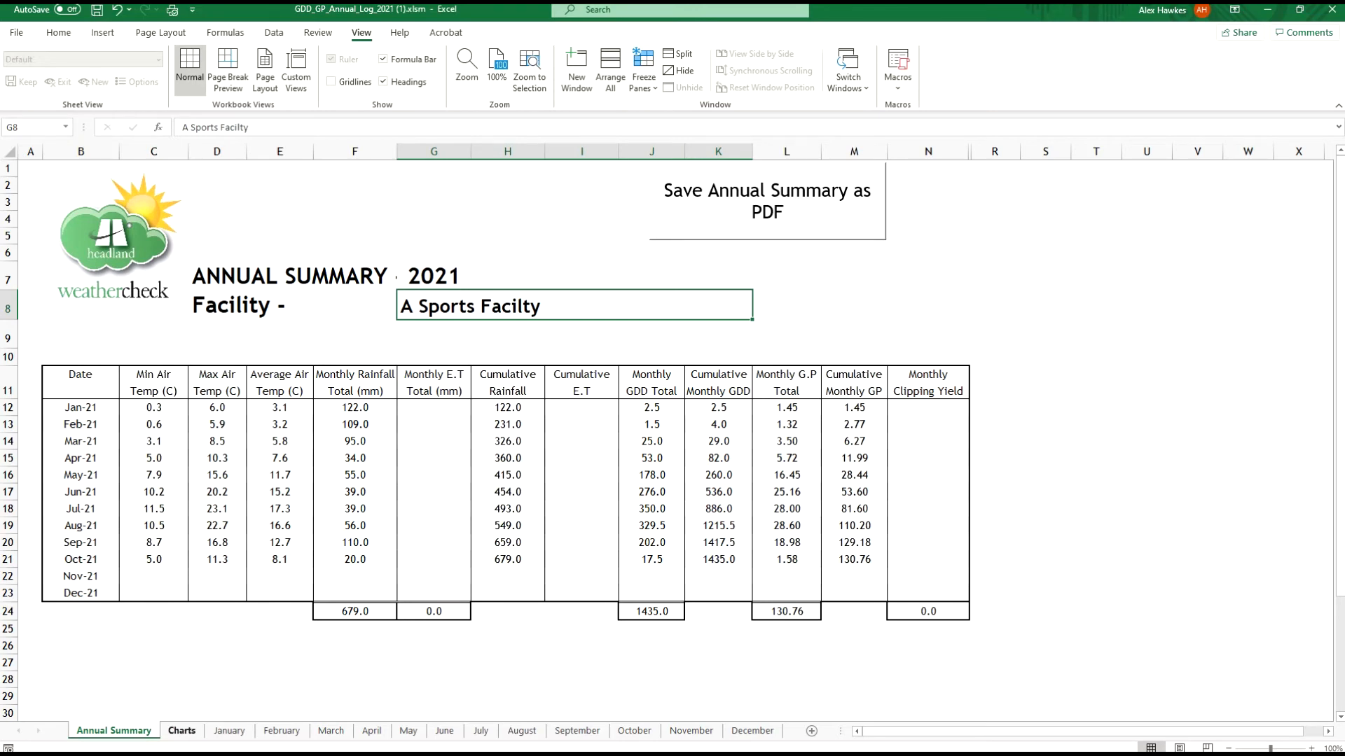
{"action": "left_click", "coordinate": [181, 730]}
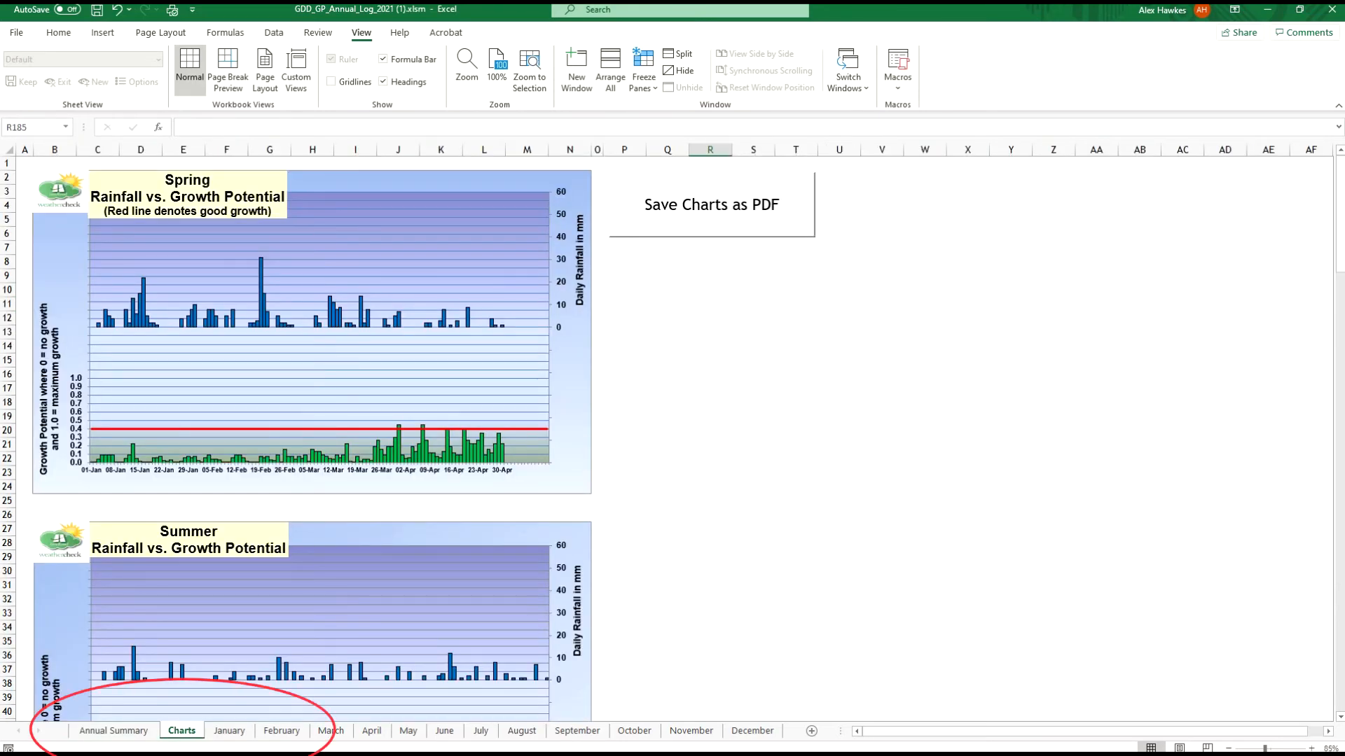
{"action": "scroll", "scroll_direction": "down", "scroll_amount": 3}
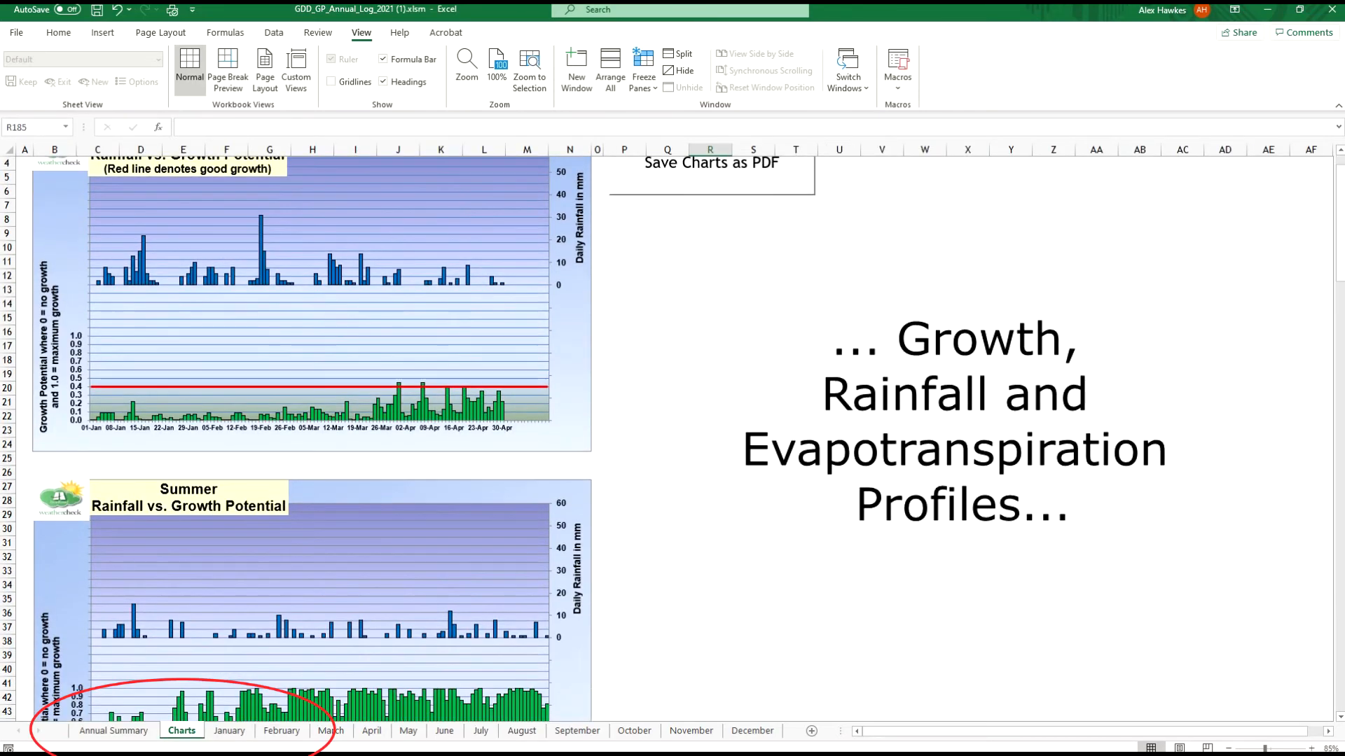
{"action": "scroll", "scroll_direction": "down", "scroll_amount": 3}
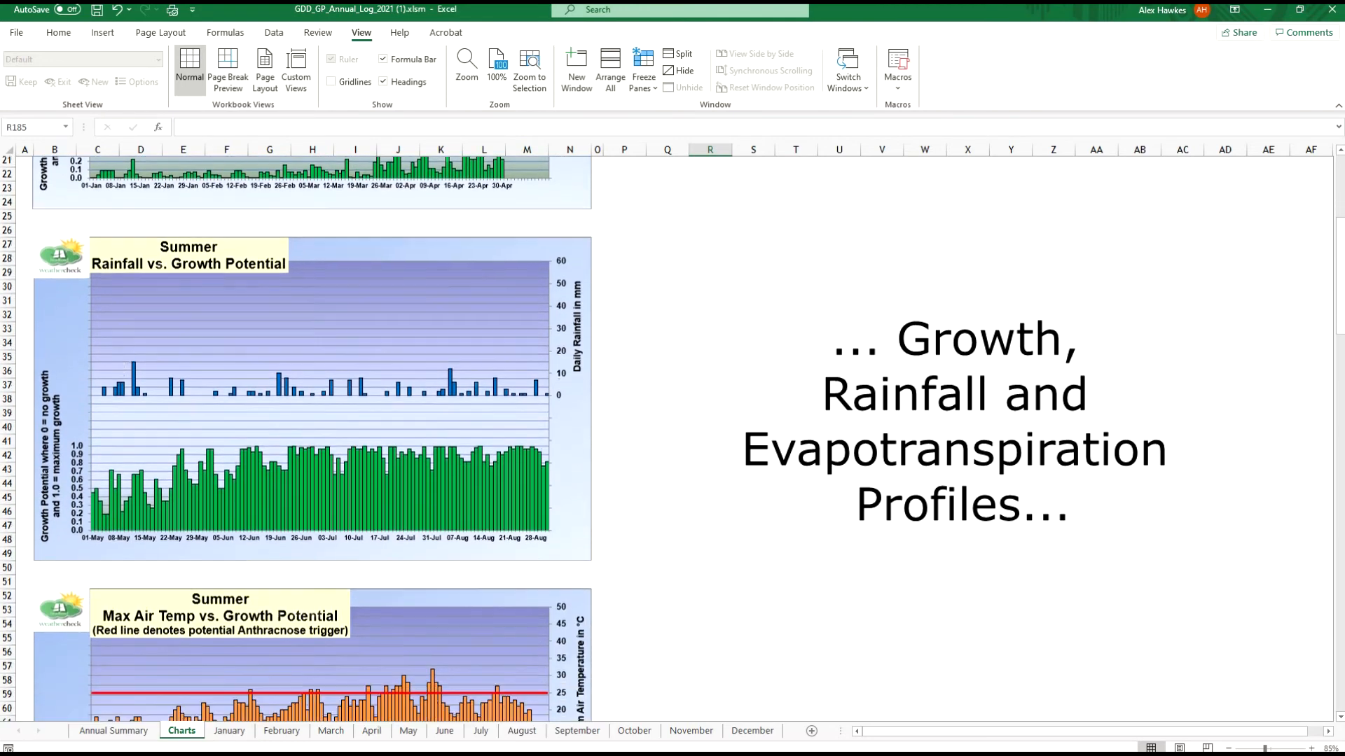
{"action": "scroll", "scroll_direction": "down", "scroll_amount": 3}
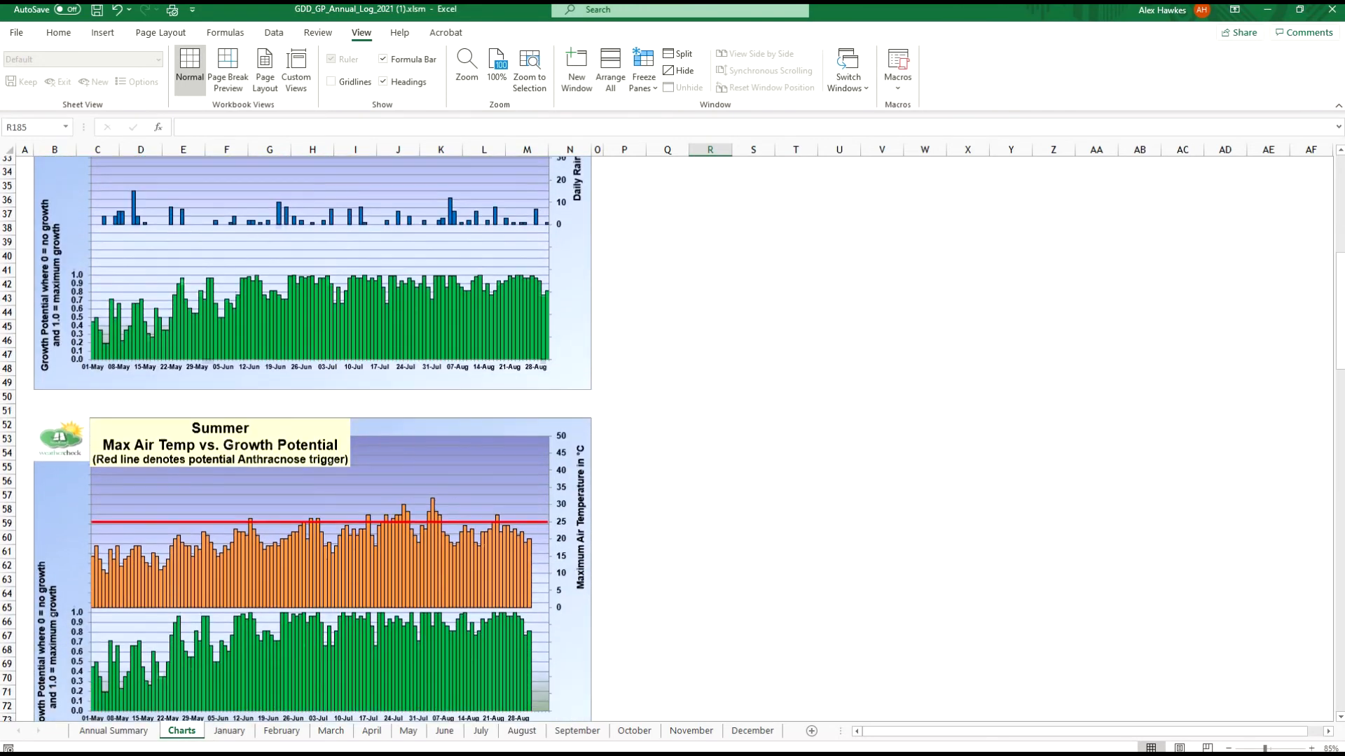
{"action": "scroll", "scroll_direction": "down", "scroll_amount": 3}
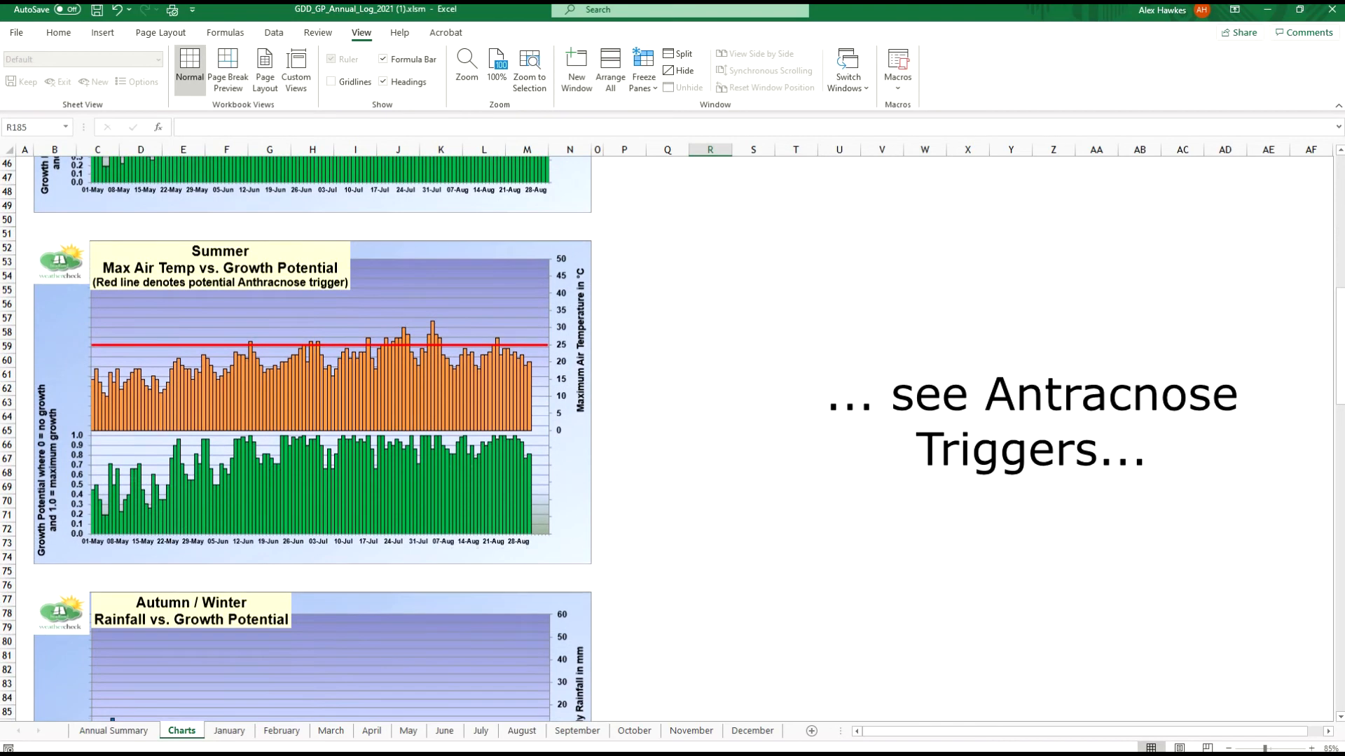
{"action": "scroll", "scroll_direction": "down", "scroll_amount": 3}
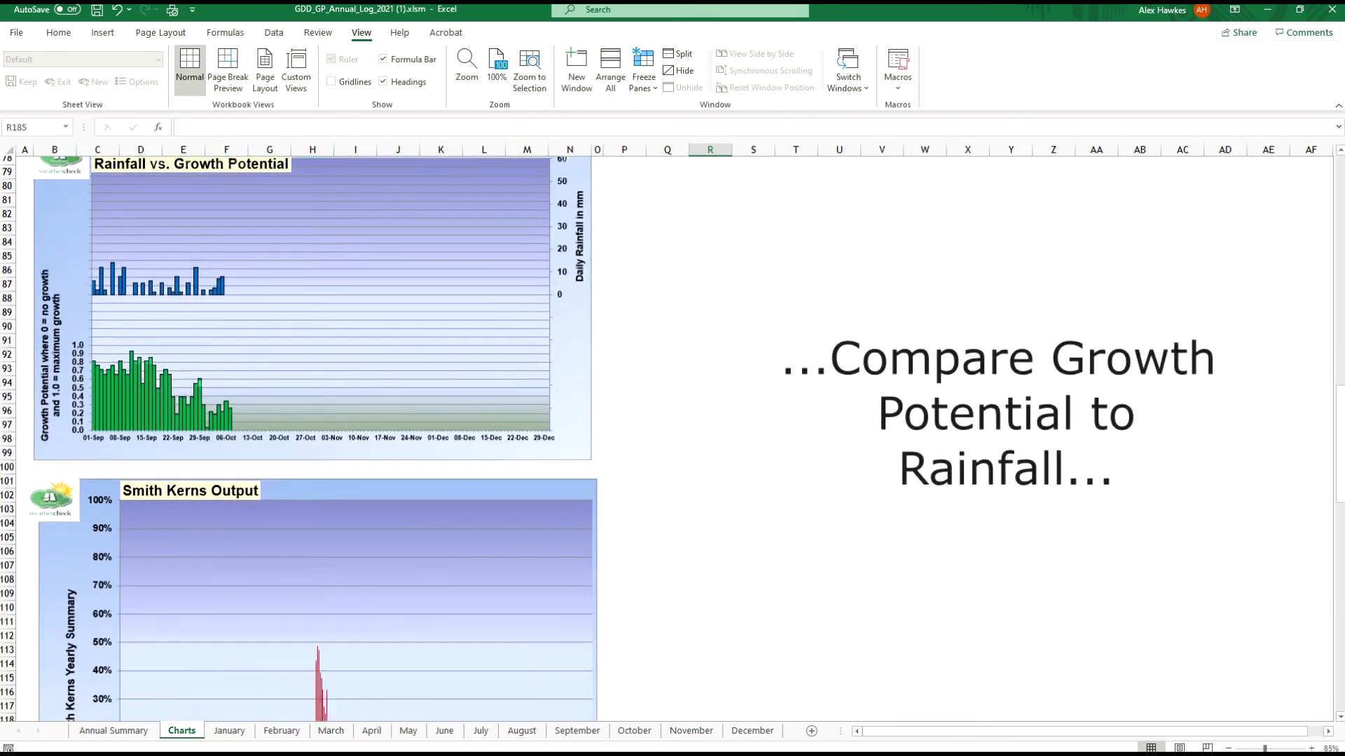
{"action": "scroll", "scroll_direction": "down", "scroll_amount": 3}
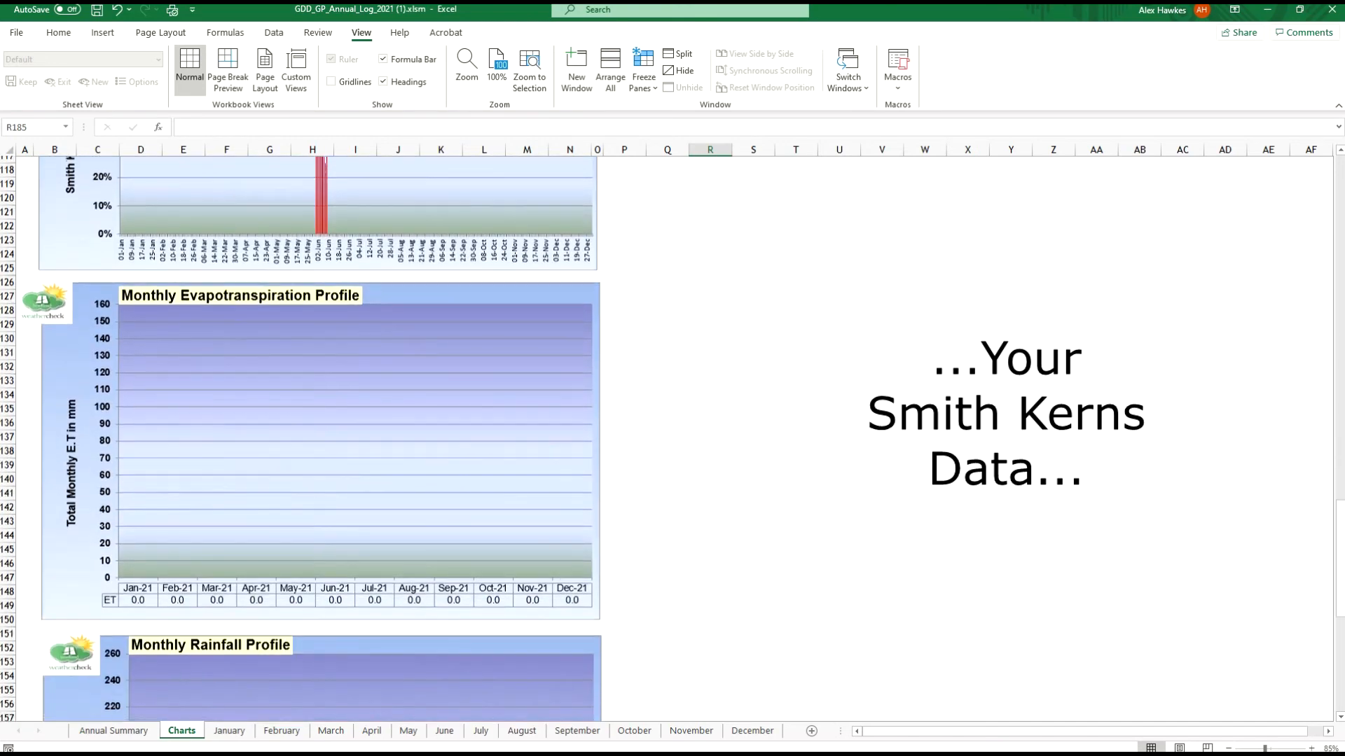
{"action": "scroll", "scroll_direction": "down", "scroll_amount": 3}
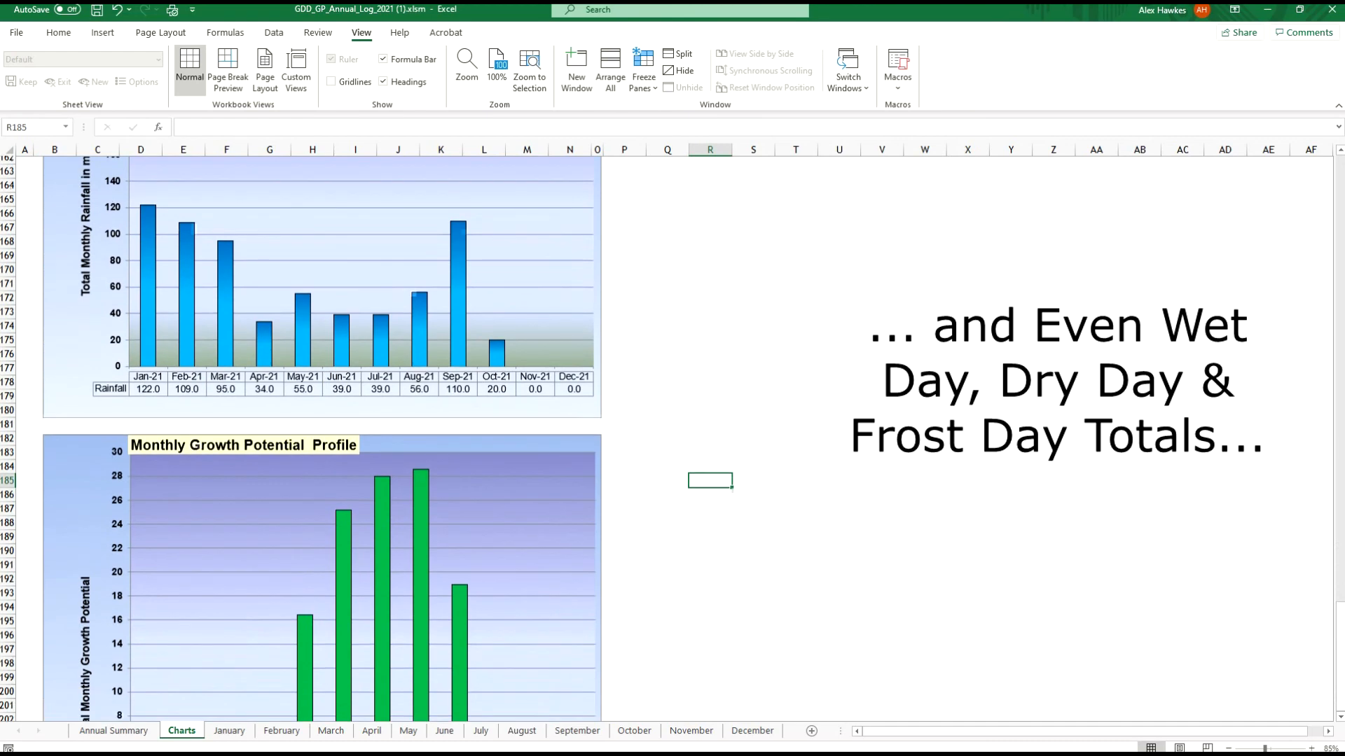
{"action": "scroll", "scroll_direction": "down", "scroll_amount": 3}
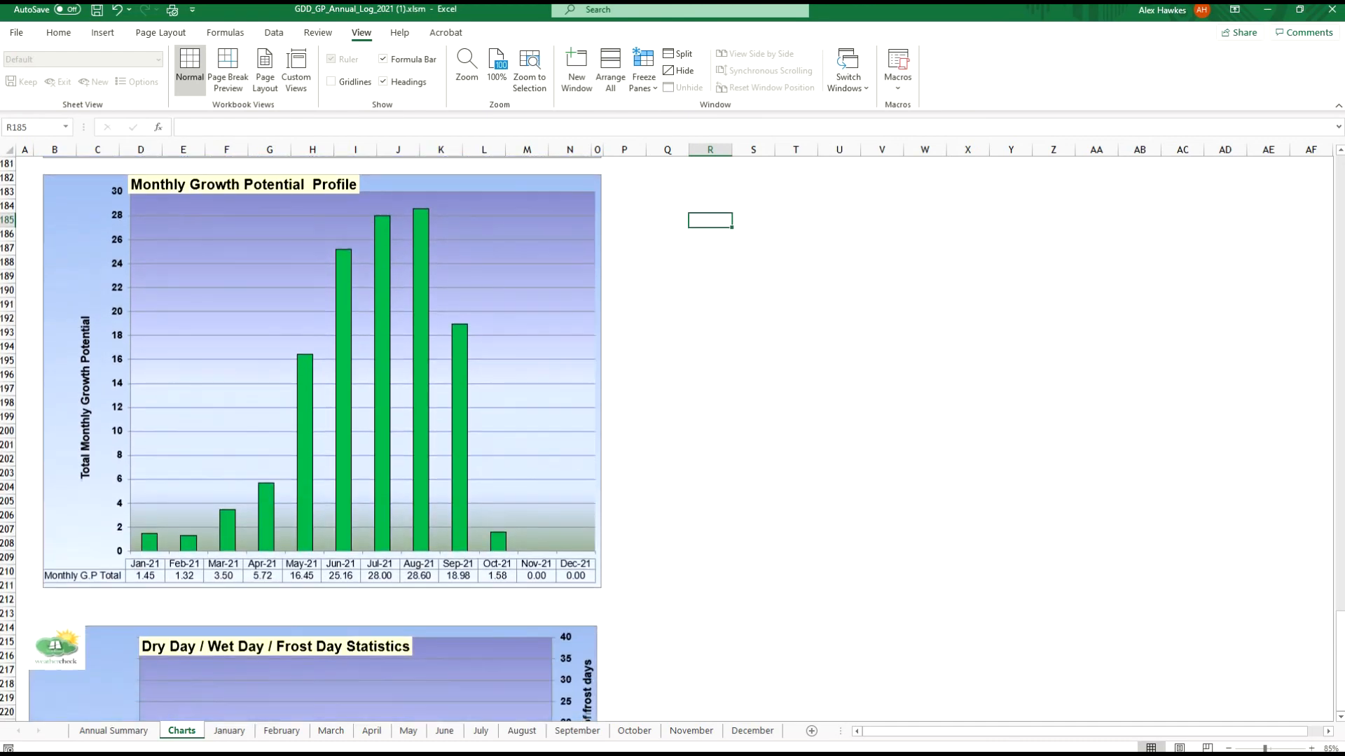
{"action": "scroll", "scroll_direction": "down", "scroll_amount": 3}
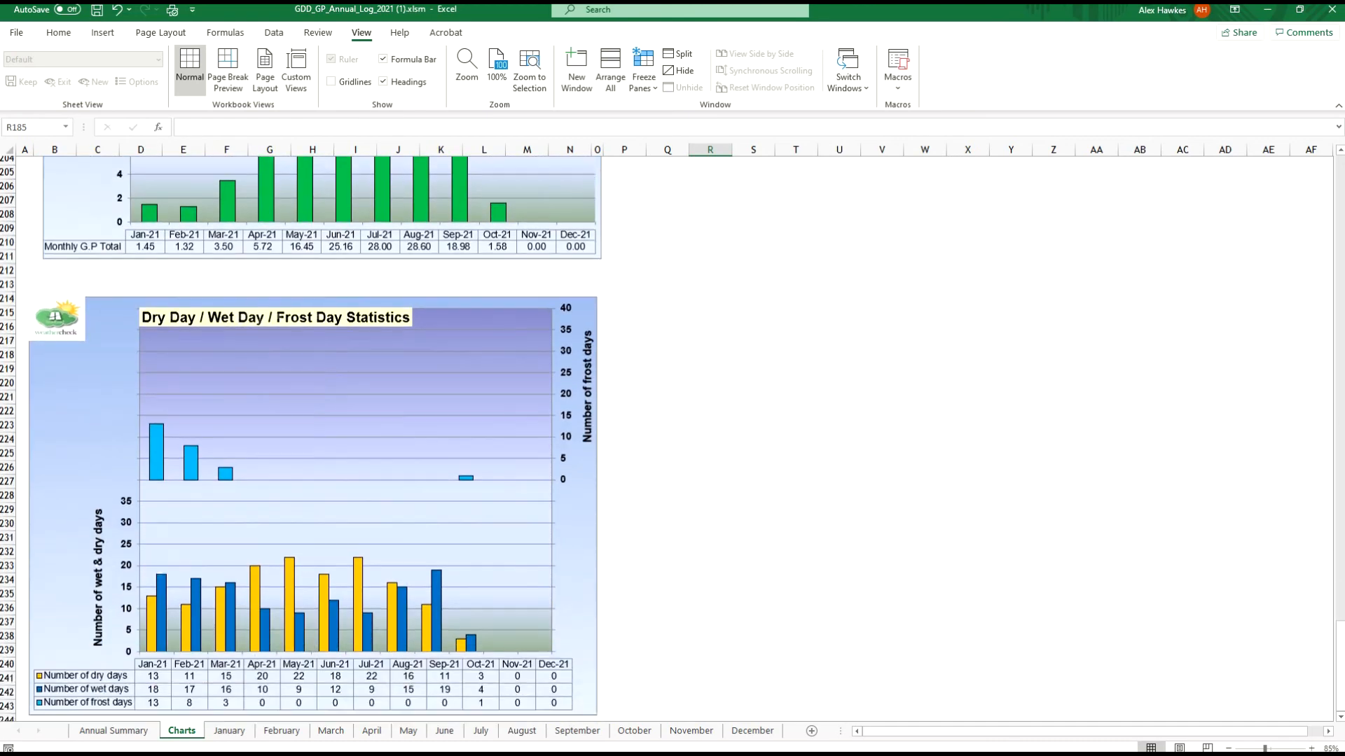
{"action": "scroll", "scroll_direction": "down", "scroll_amount": 3}
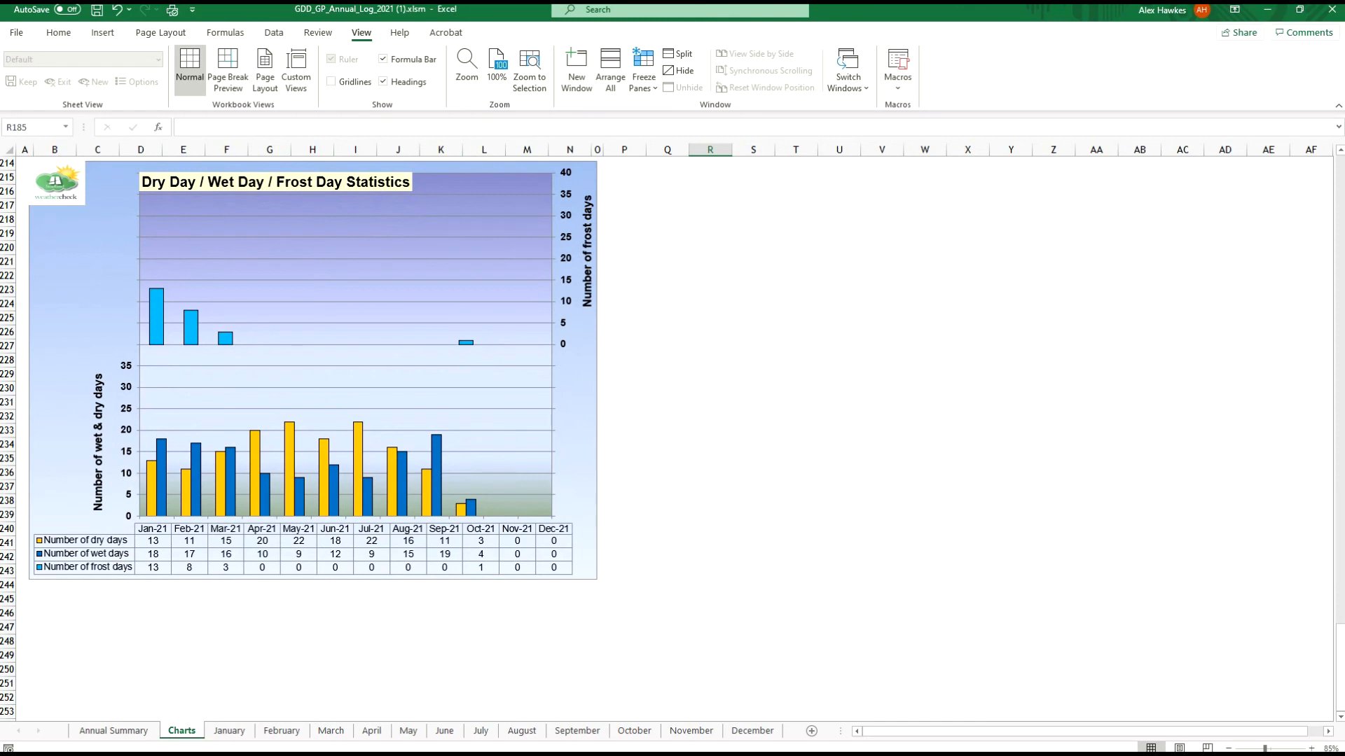